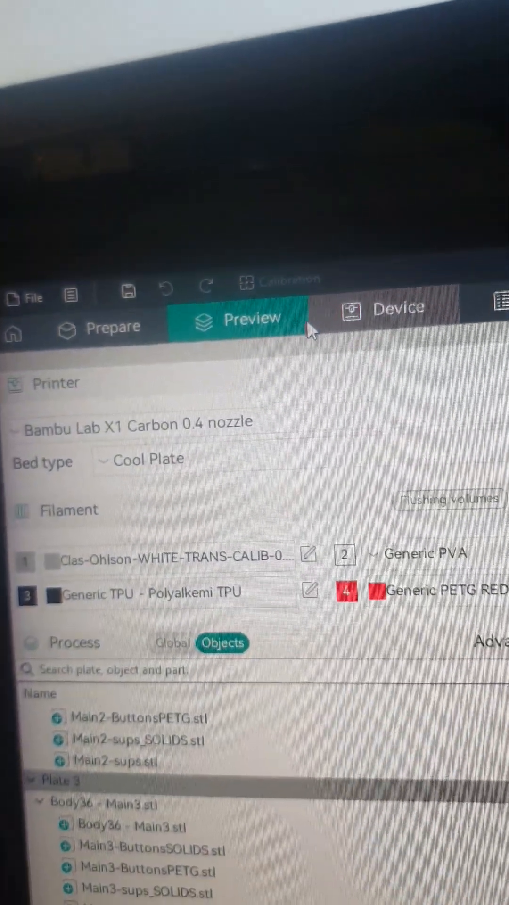
# Step: Bring up the Flushing volumes matrix for the four filaments from the Prepare filament section
pyautogui.click(109, 312)
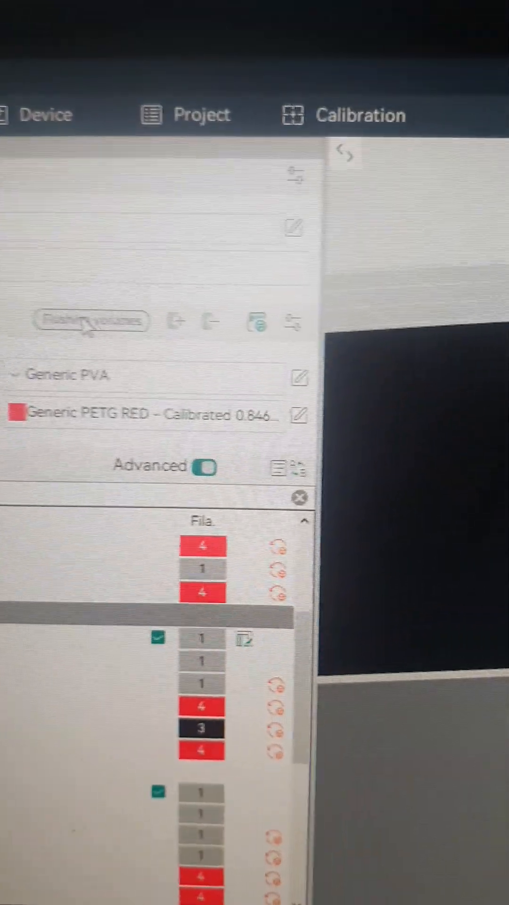
pyautogui.click(91, 321)
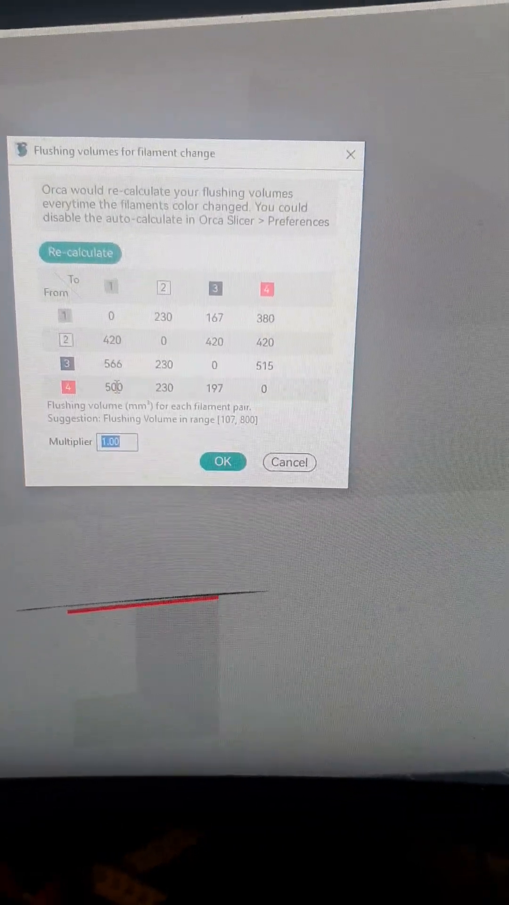
# Step: Set the purge volume from filament 4 to 1 to 586 and from 1 to 4 to 338
pyautogui.click(69, 249)
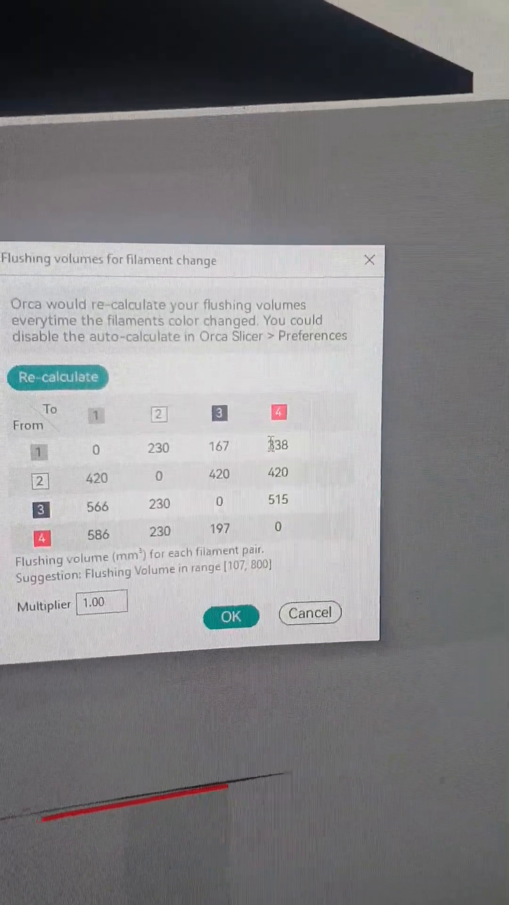
pyautogui.doubleClick(276, 446)
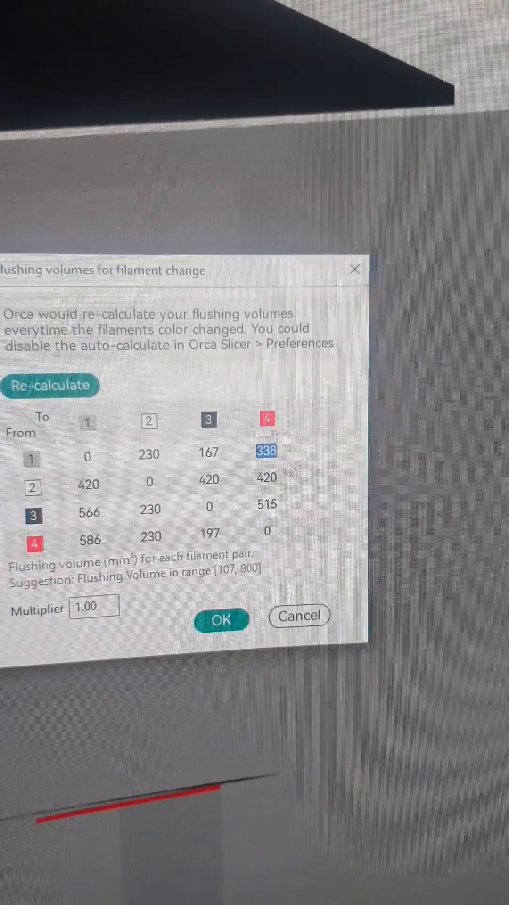